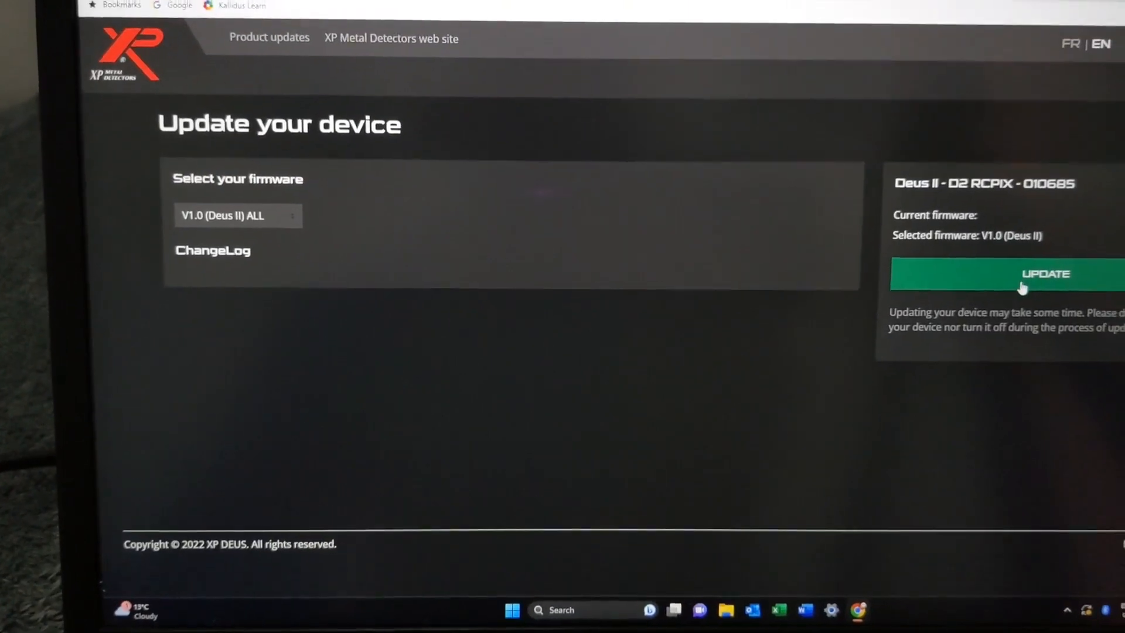
Step: Start updating the connected Deus II to firmware V1.0 via the green UPDATE button
{"action": "left_click", "coordinate": [1046, 274]}
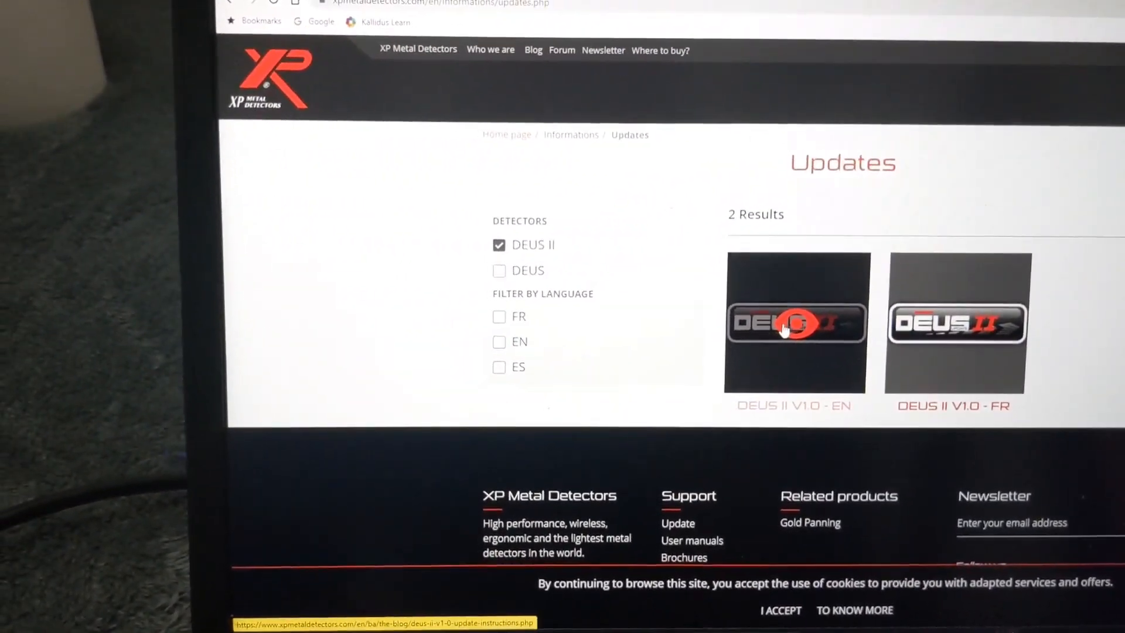
Step: Open the DEUS II V1.0 - EN result to view its update instructions
{"action": "left_click", "coordinate": [796, 324]}
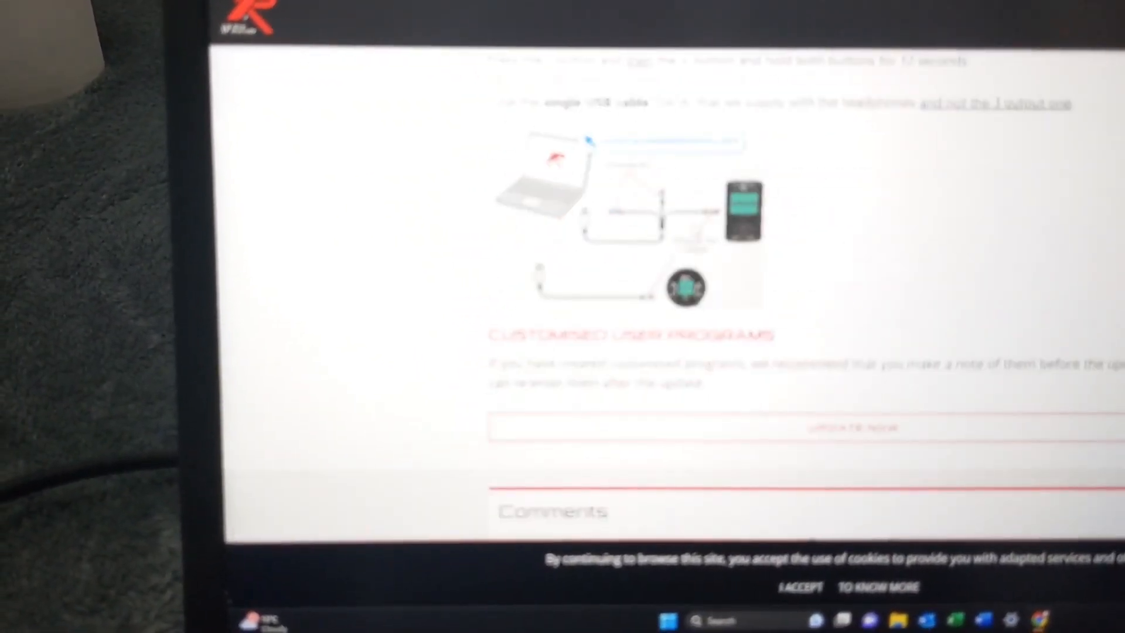